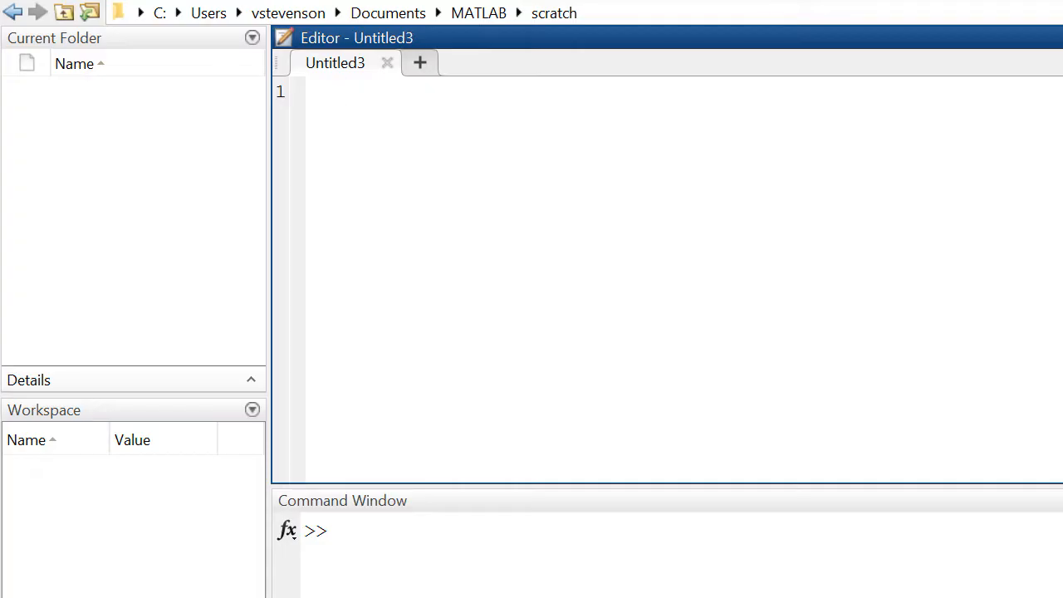
# Write the first script line t=[0:3]; with a %seconds comment
pyautogui.write('t=[];')
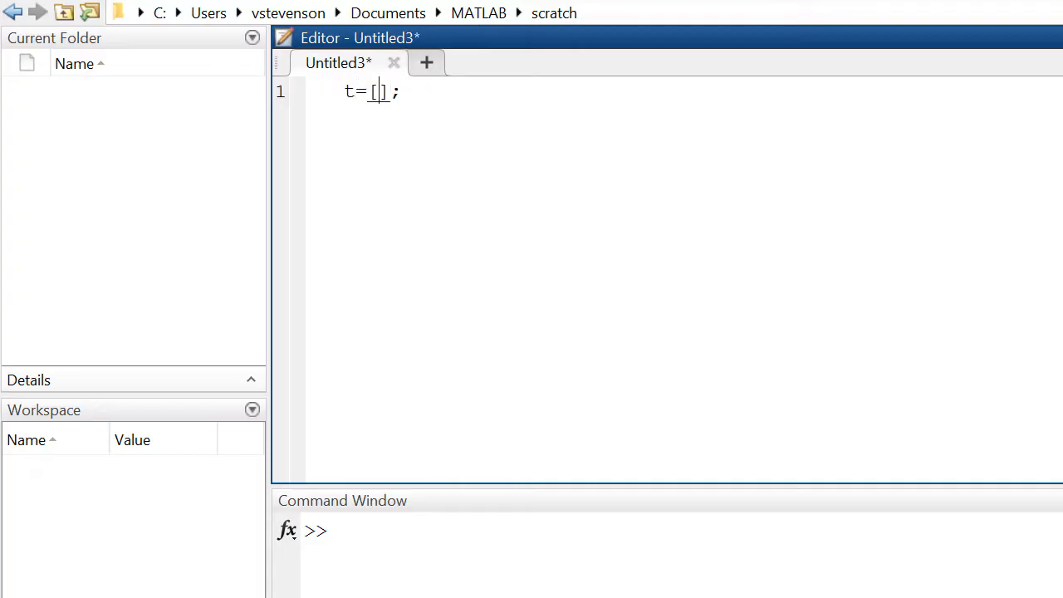
pyautogui.write('0:3')
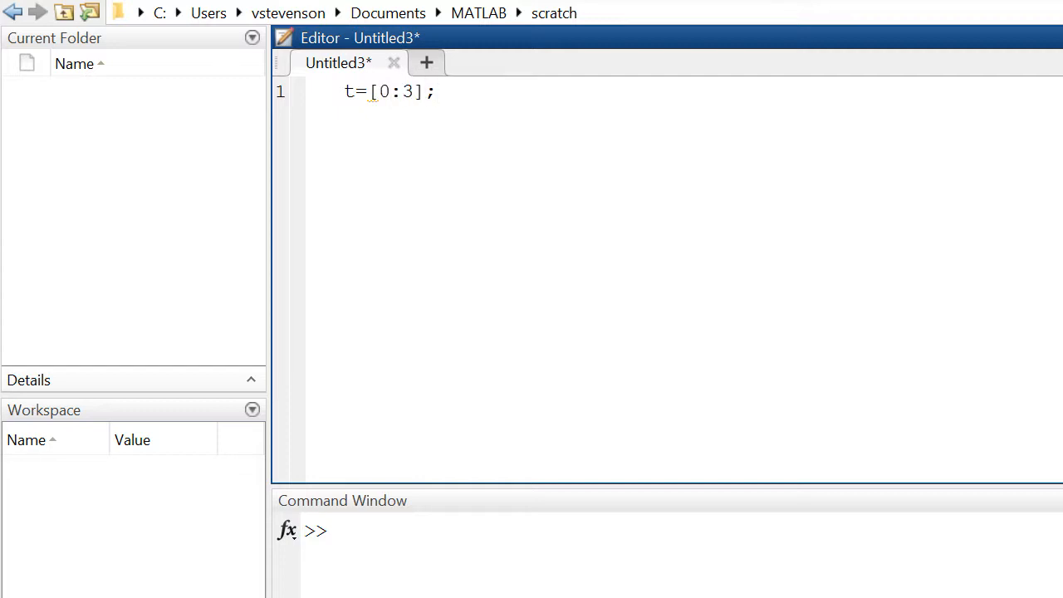
pyautogui.write('%se')
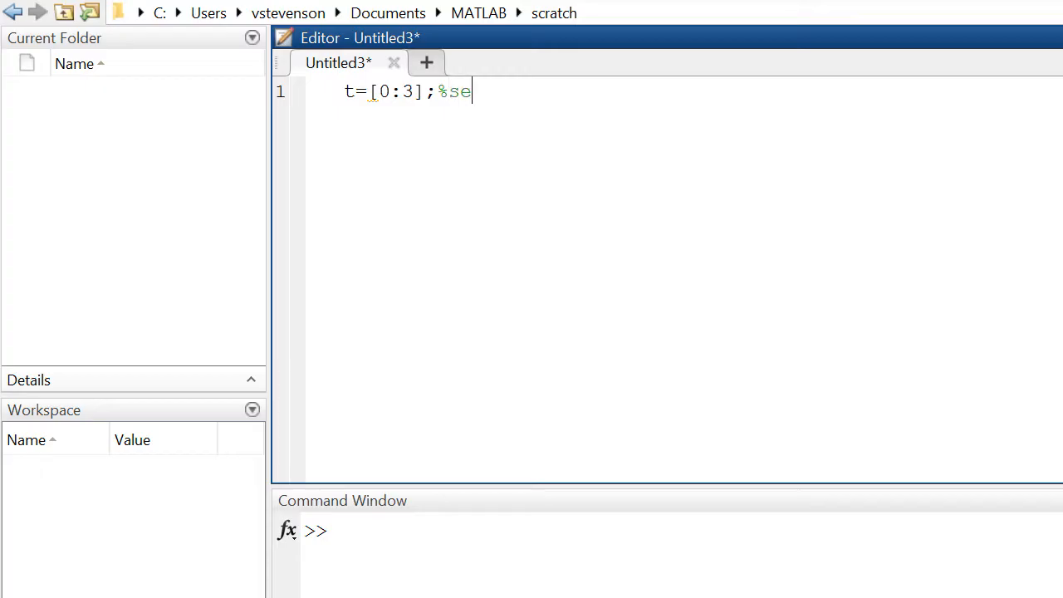
pyautogui.write('conds')
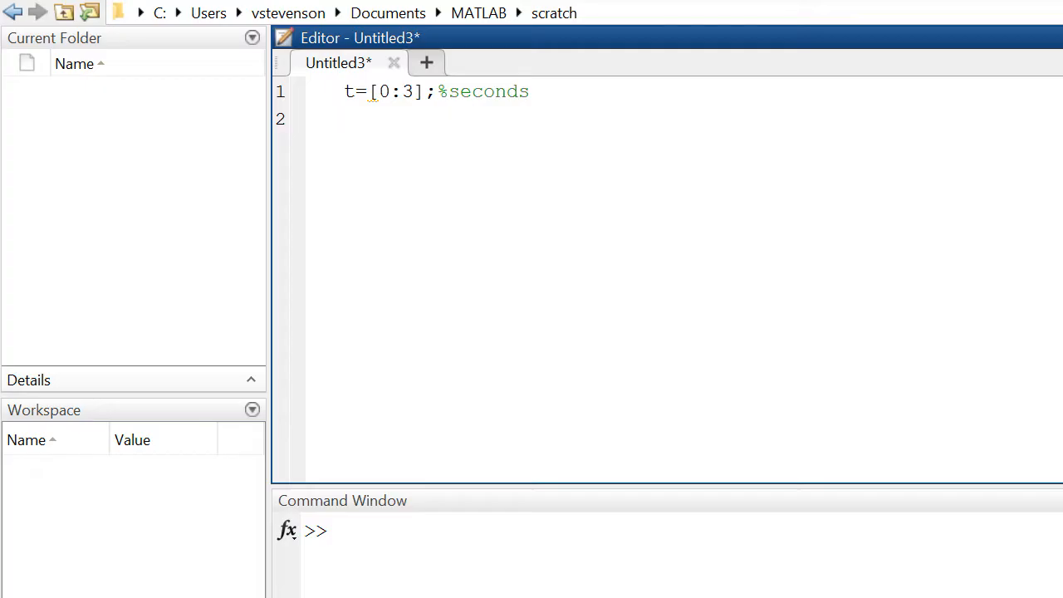
# Add the lines y1=t;, y2=t^.5; and y3=t^2; below the time vector
pyautogui.write('y1')
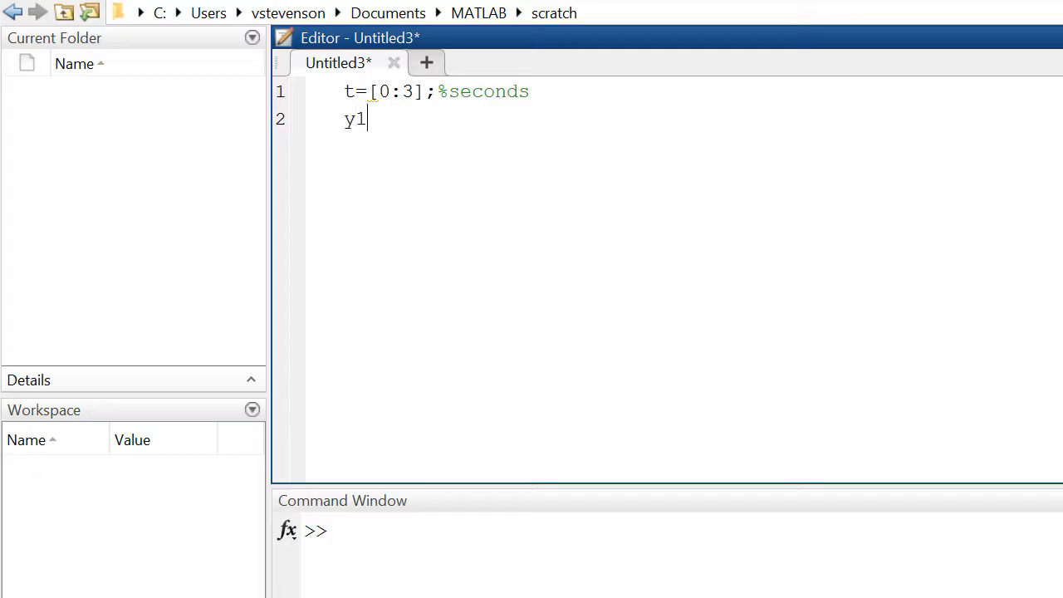
pyautogui.write('=t;')
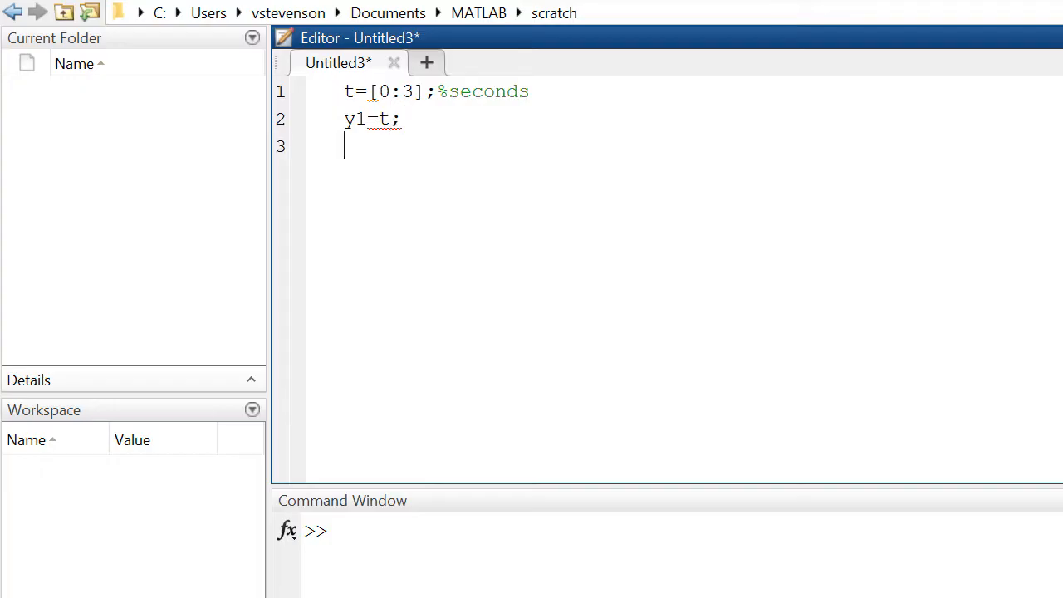
pyautogui.write('y2')
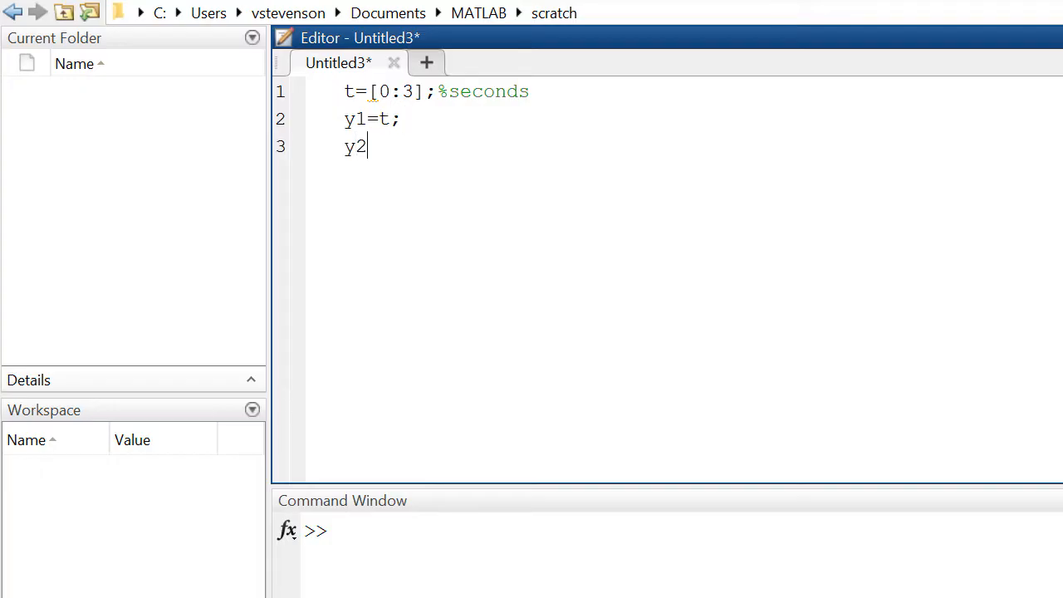
pyautogui.write('=')
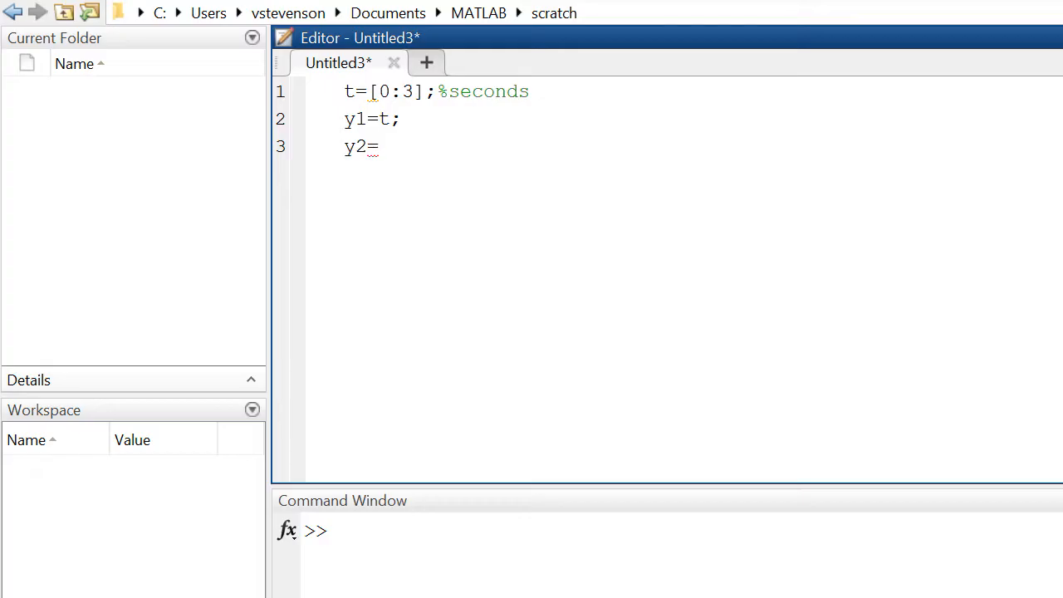
pyautogui.write('t^')
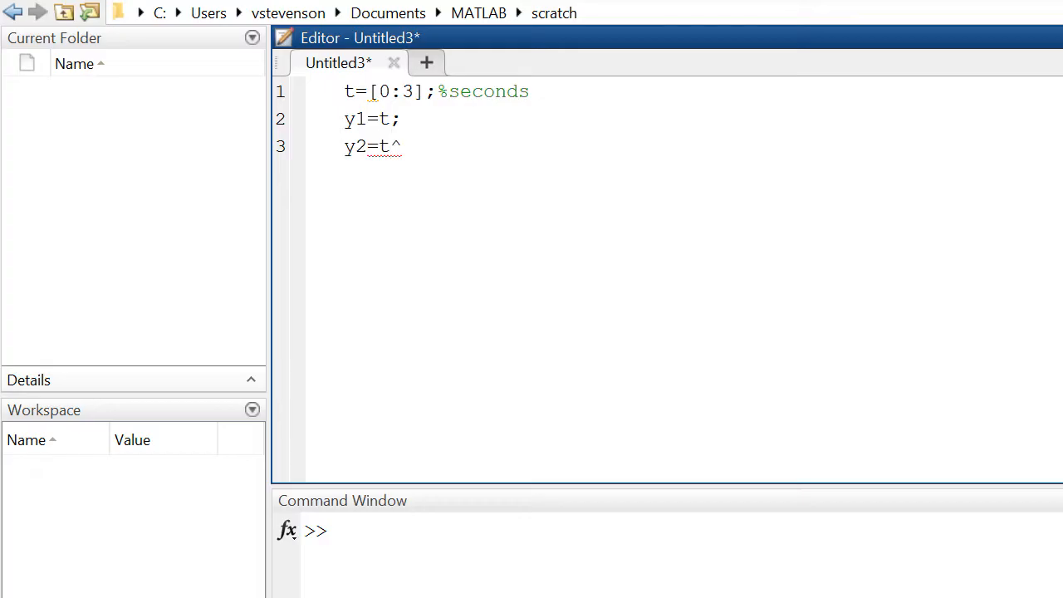
pyautogui.write('.5;')
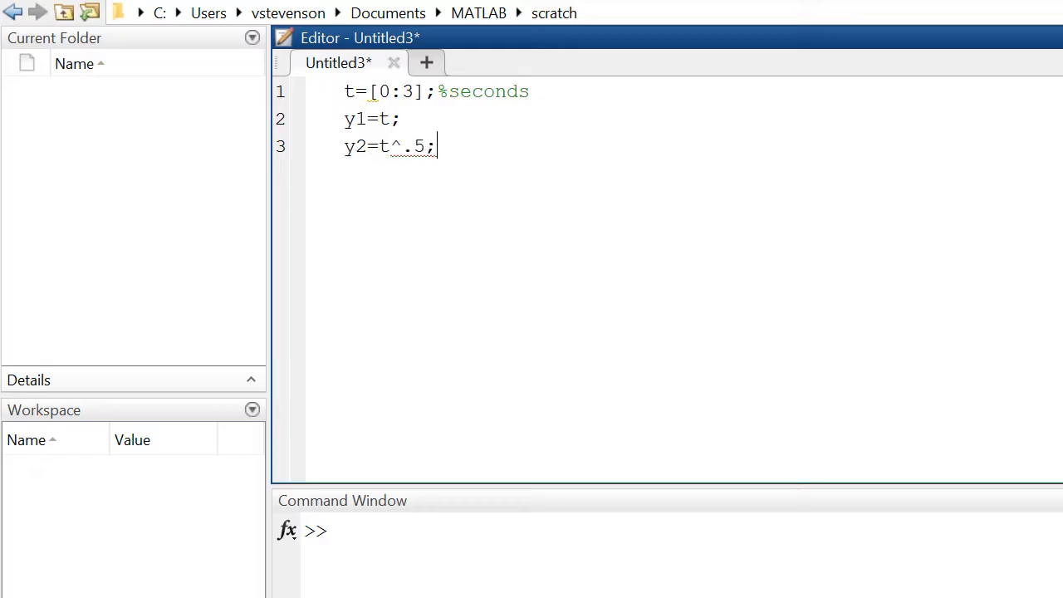
pyautogui.write('y')
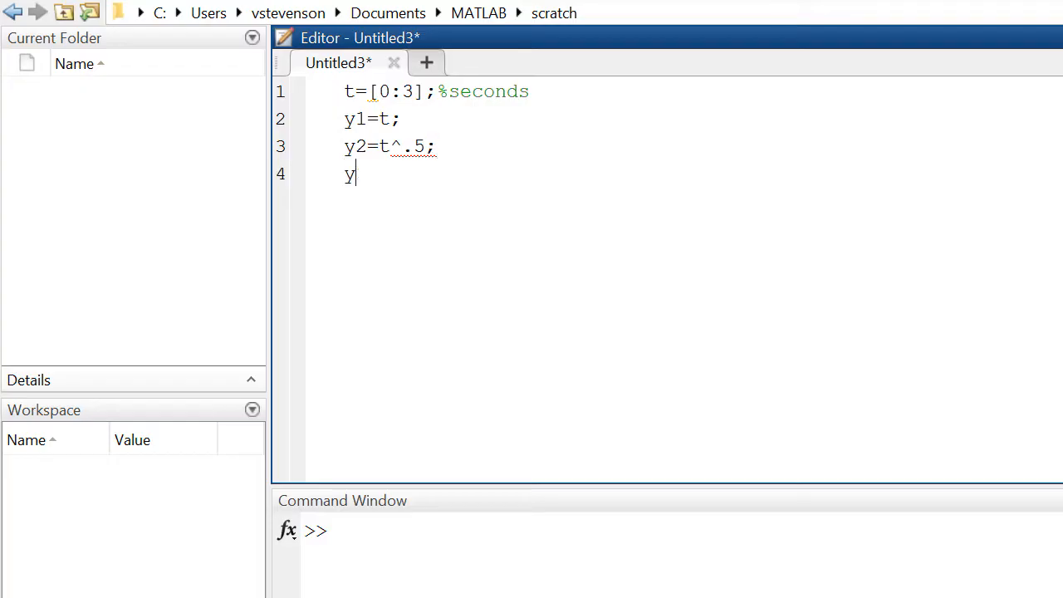
pyautogui.write('3=')
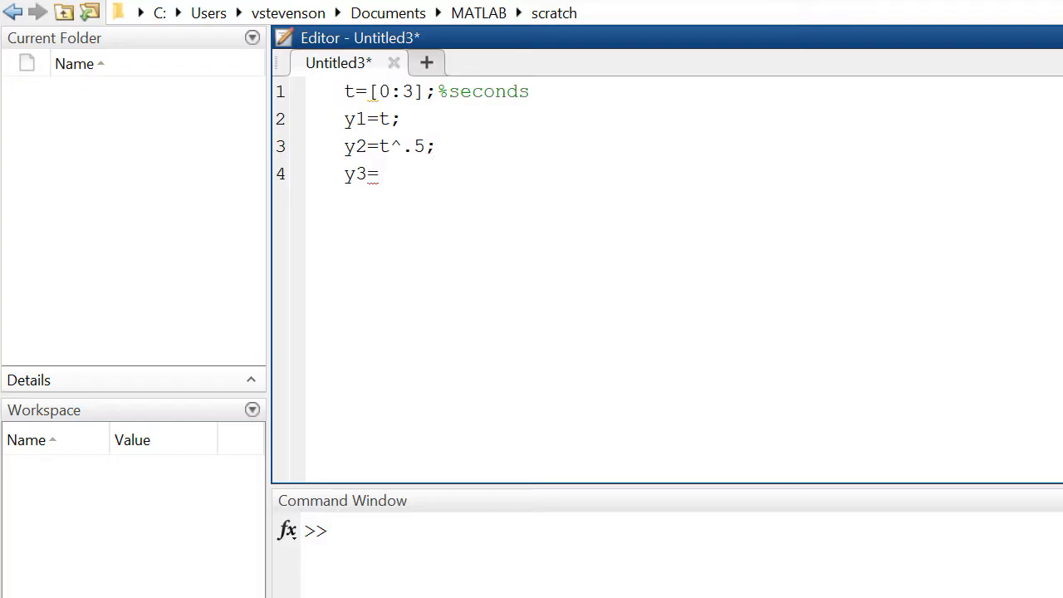
pyautogui.write('t^2;')
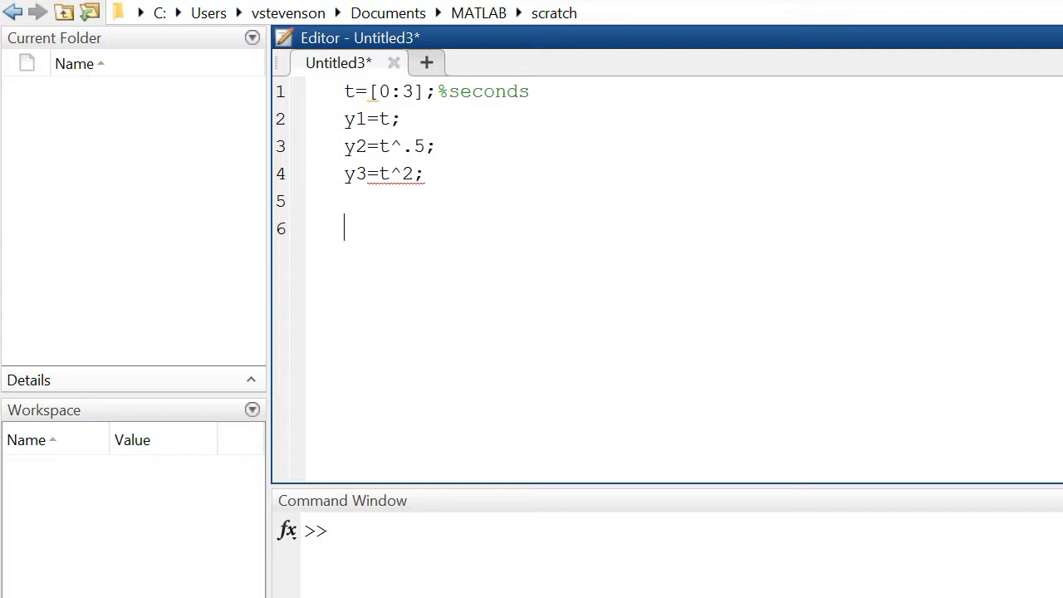
# Add a figure line followed by plot(t,y1,t,y2,t,y3) for the three curves
pyautogui.write('f')
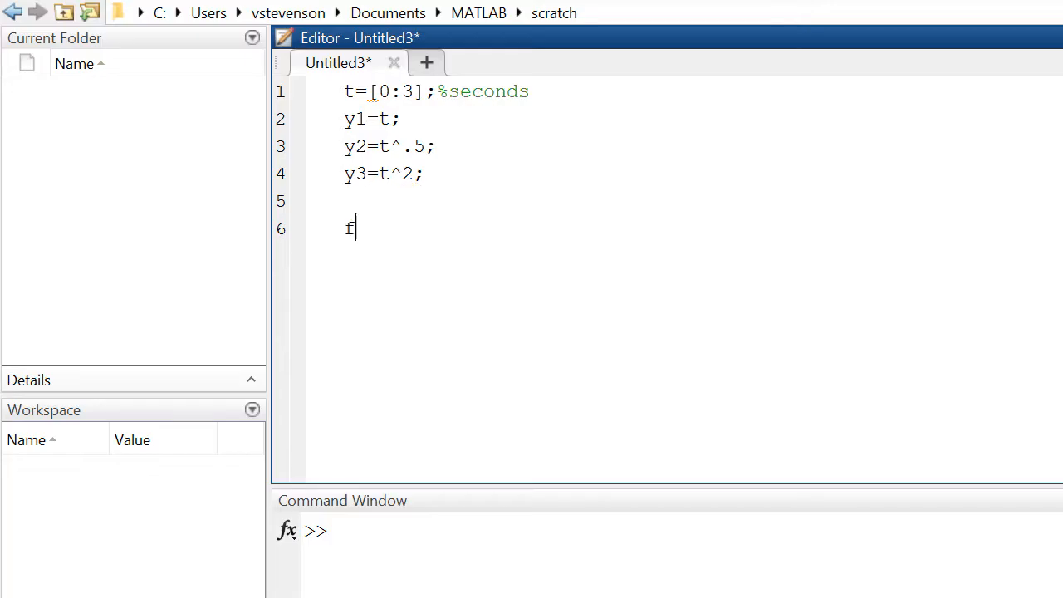
pyautogui.write('igure')
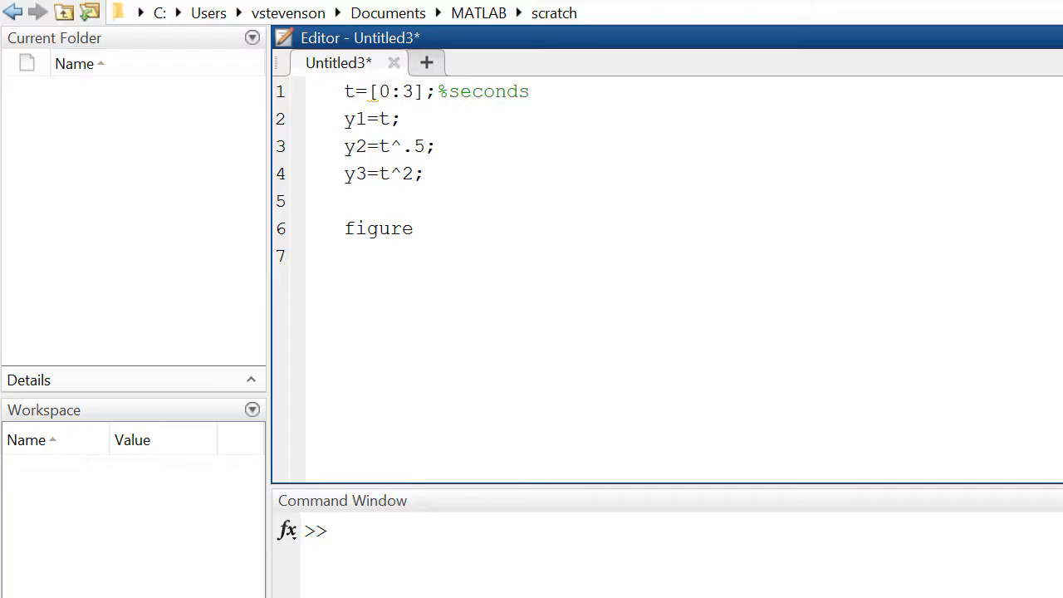
pyautogui.write('plot()')
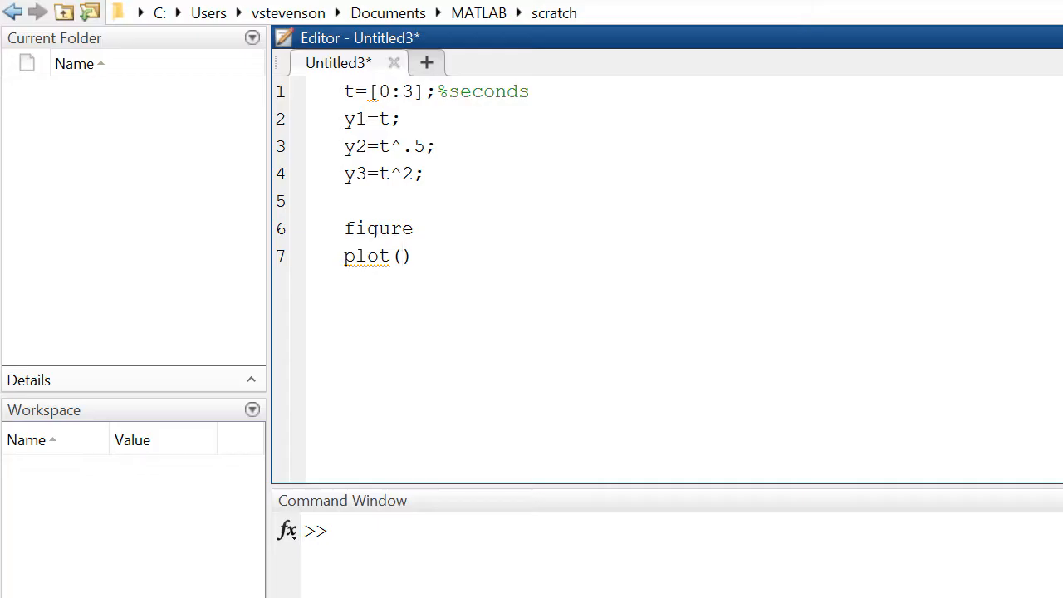
pyautogui.write('t,')
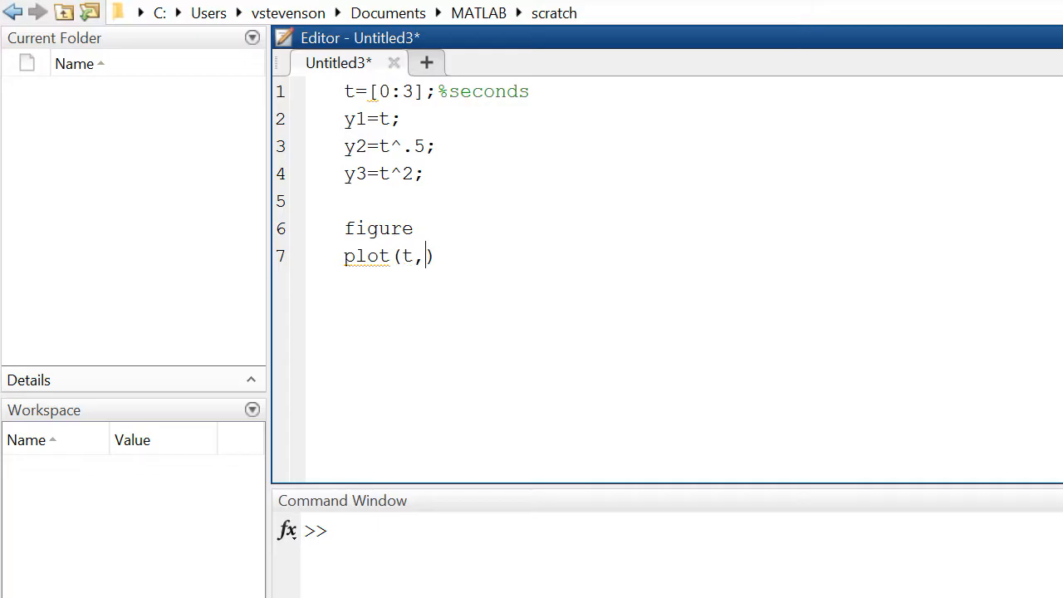
pyautogui.write('y1')
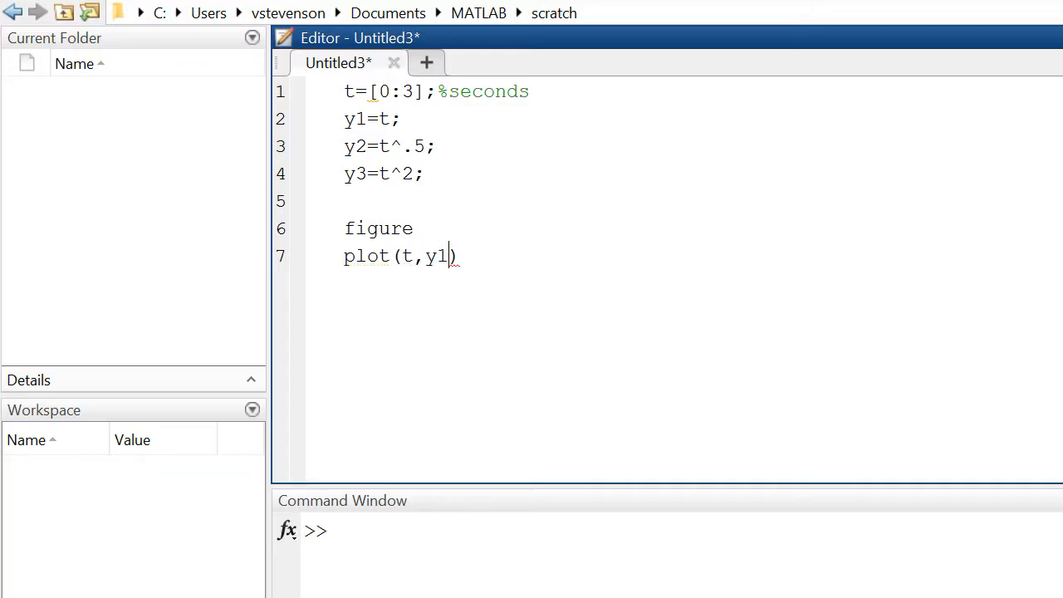
pyautogui.write(',')
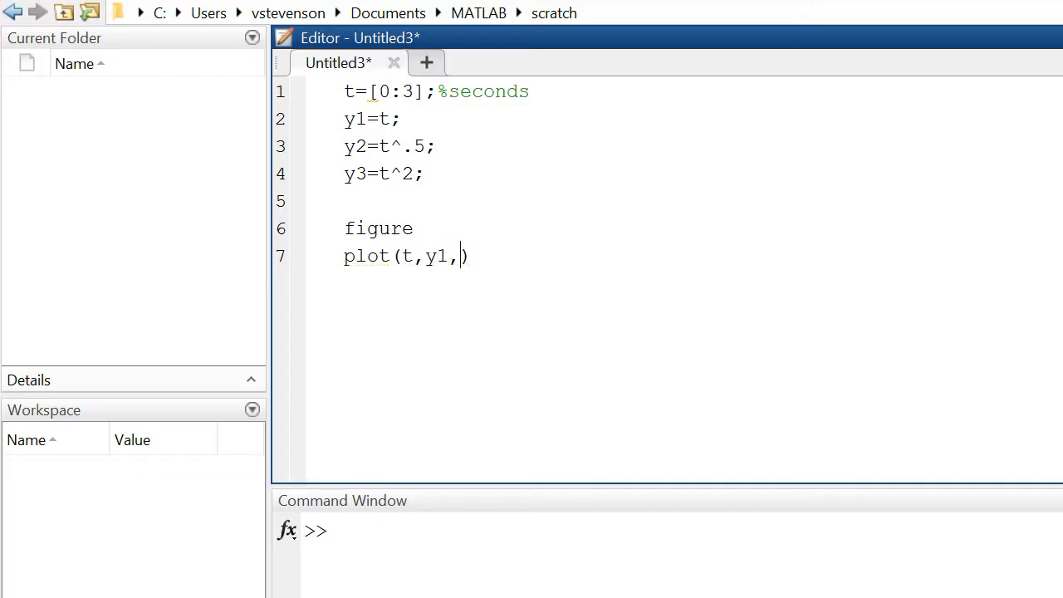
pyautogui.write('t')
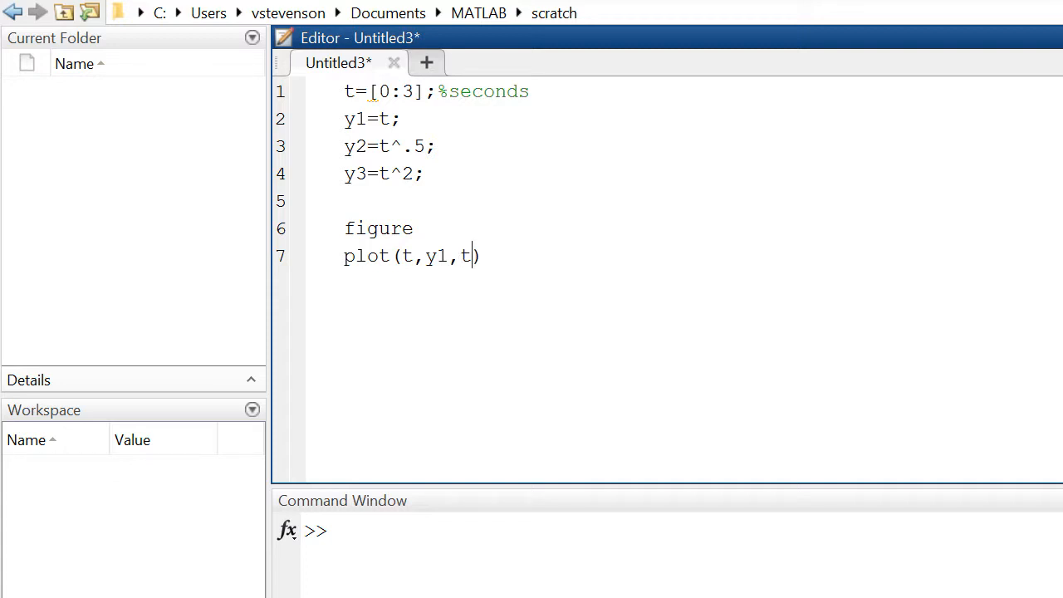
pyautogui.write(',y2')
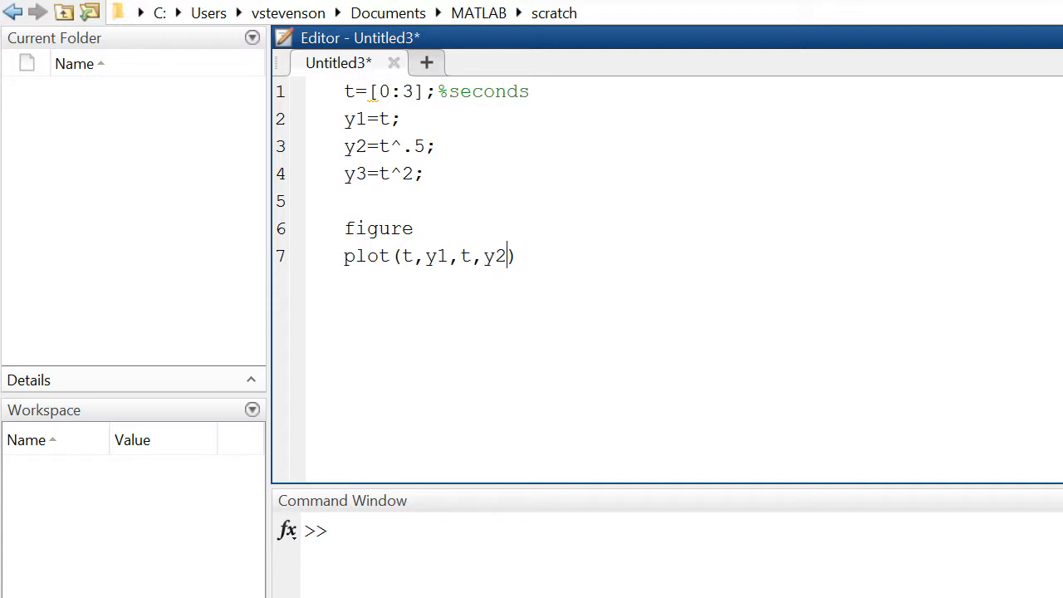
pyautogui.write(',t,')
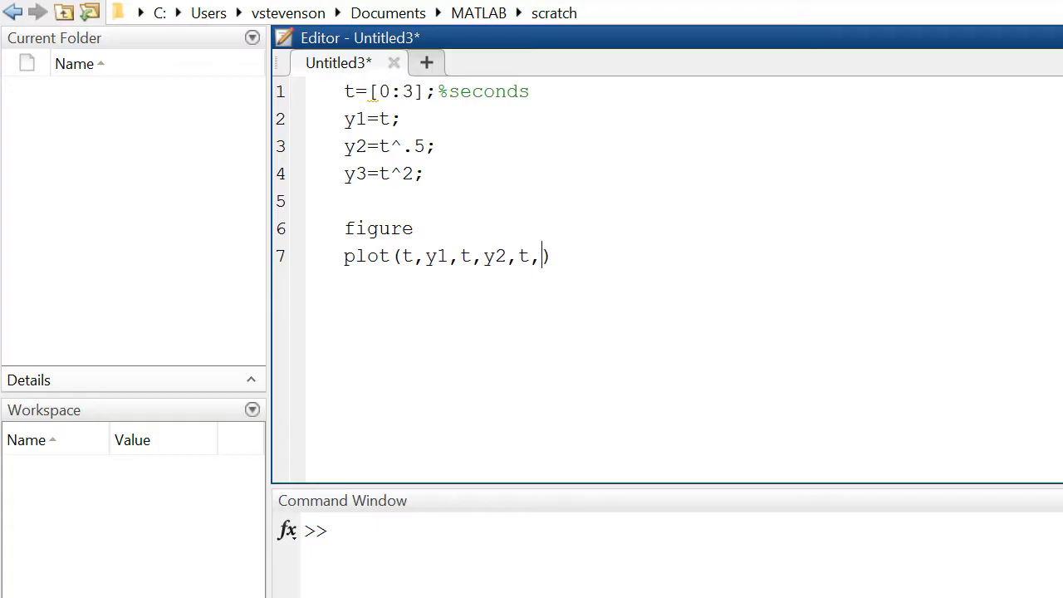
pyautogui.write('y3')
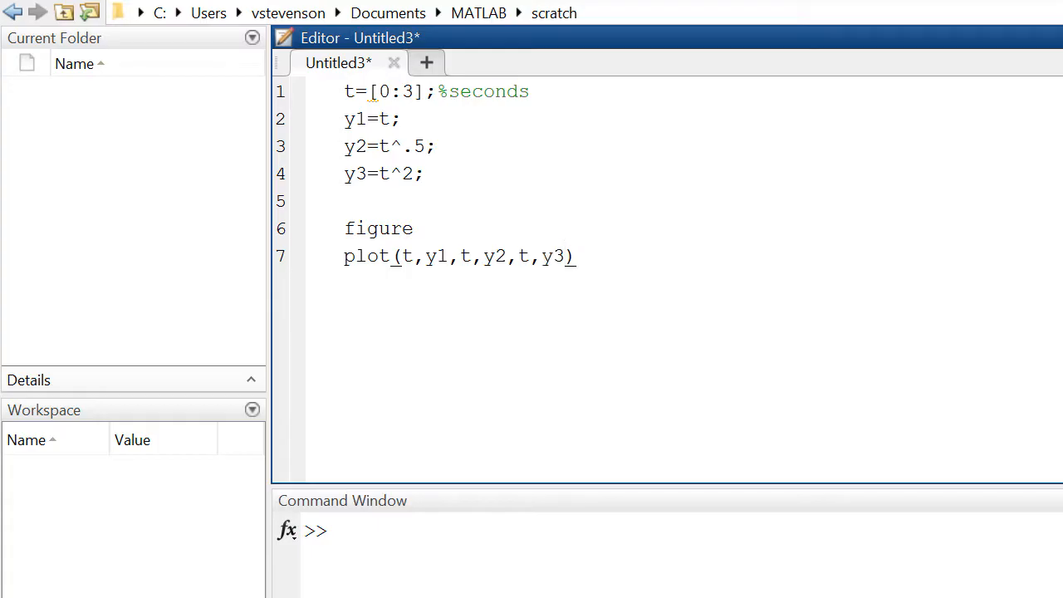
# Add xlabel('time, s') and ylabel('y(t)') below the plot command
pyautogui.press('enter')
pyautogui.write('xlabel(')
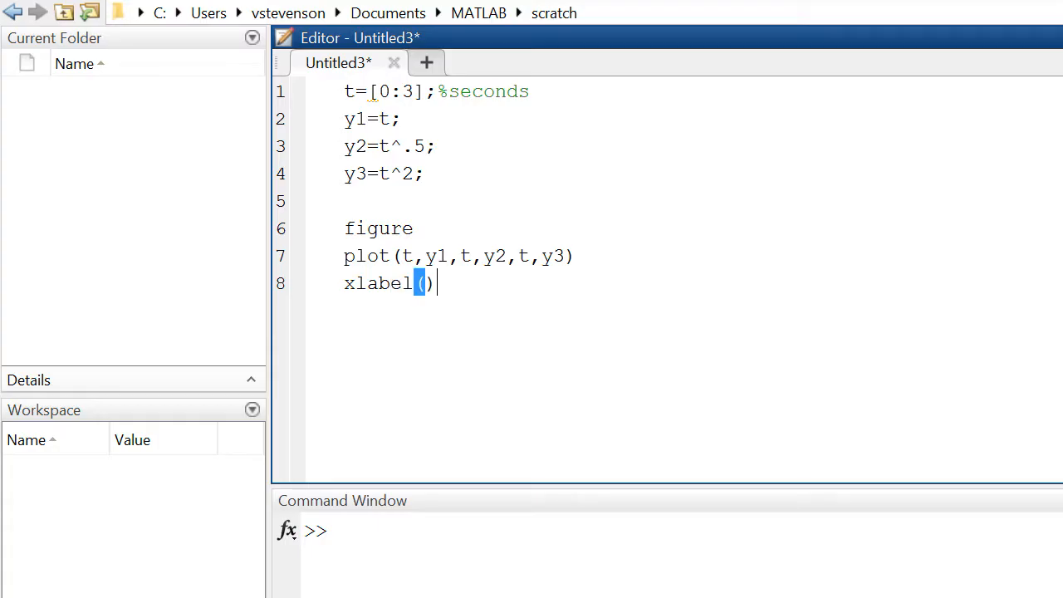
pyautogui.write("''")
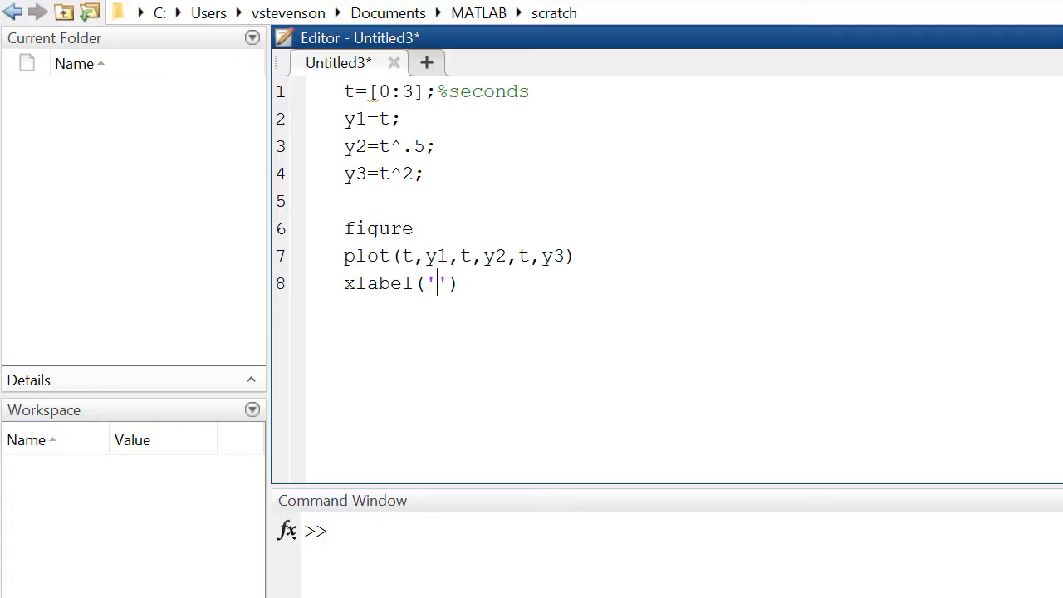
pyautogui.write('time')
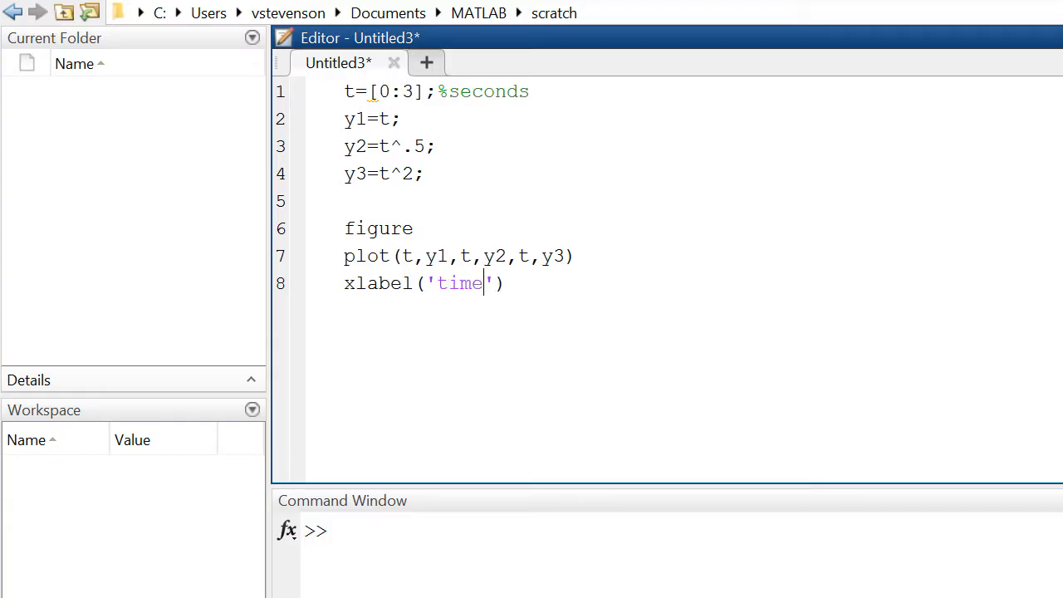
pyautogui.write(', s')
pyautogui.write("ylabel('")
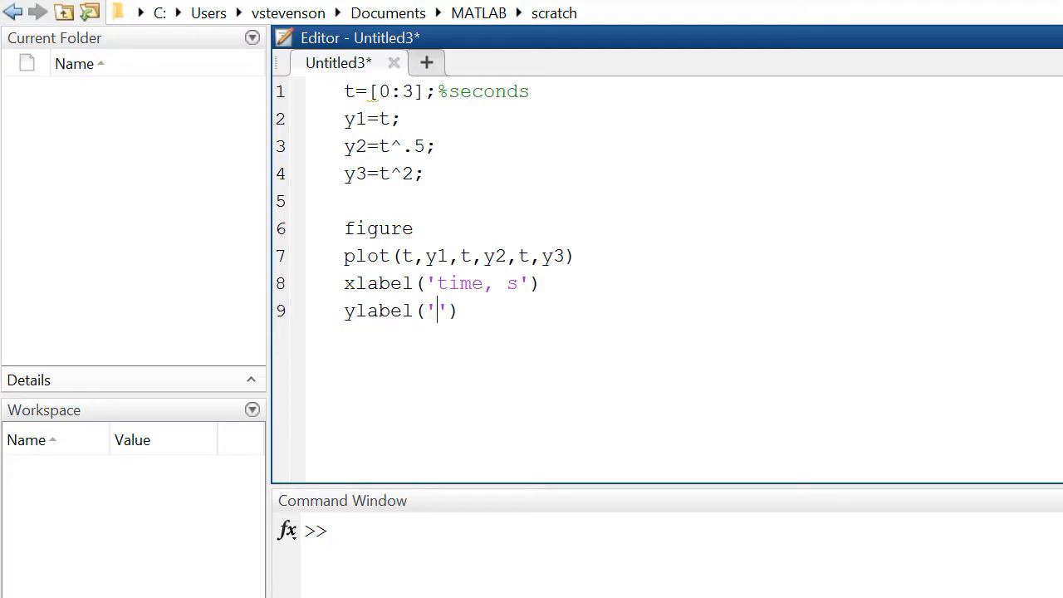
pyautogui.write('y(')
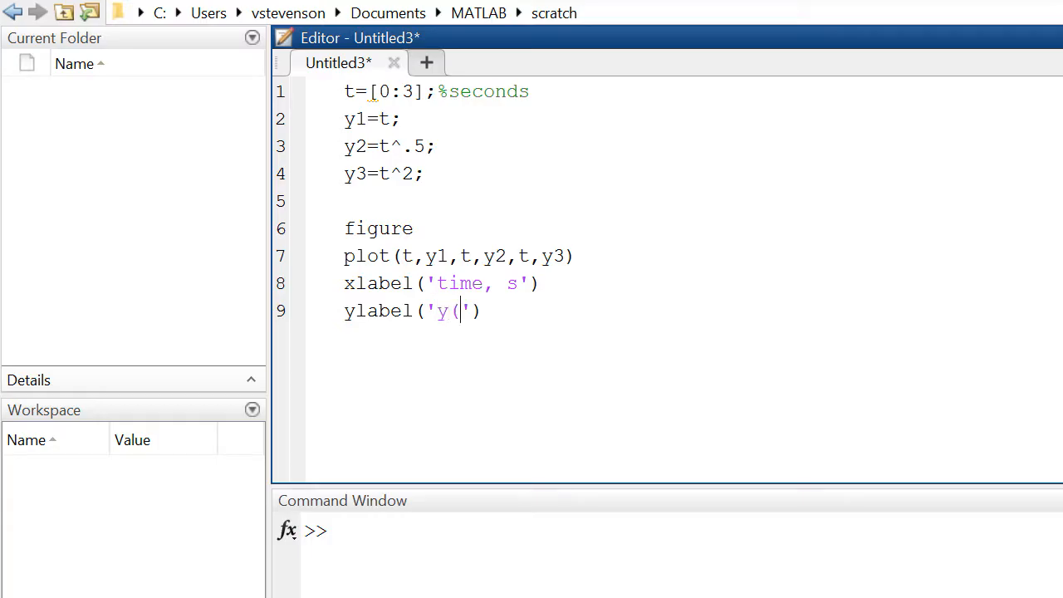
pyautogui.write('t)')
pyautogui.write('legend')
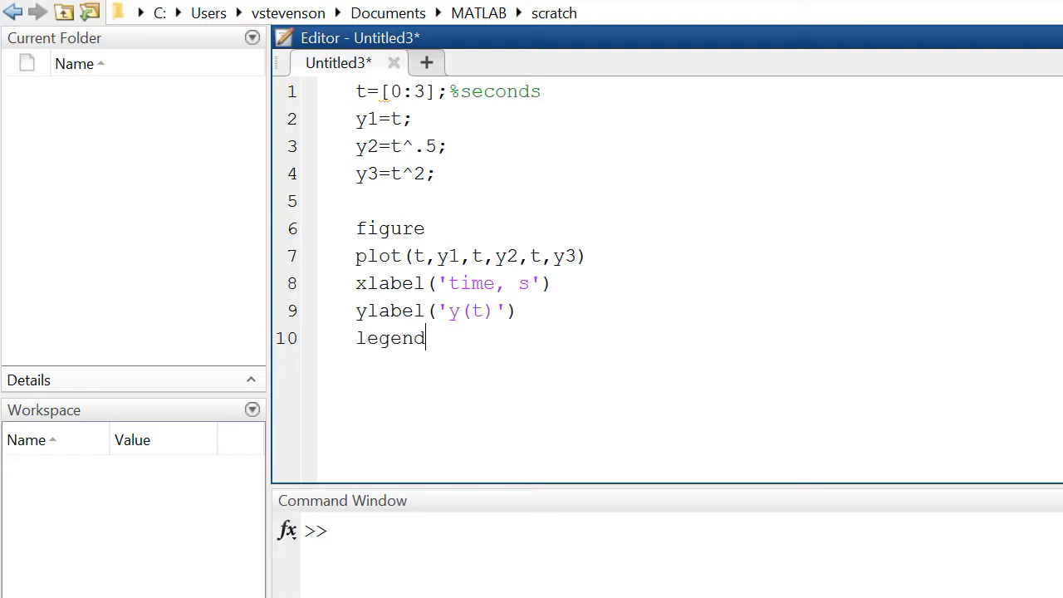
# Complete the legend line as legend('y1','y2','y3')
pyautogui.write("('')")
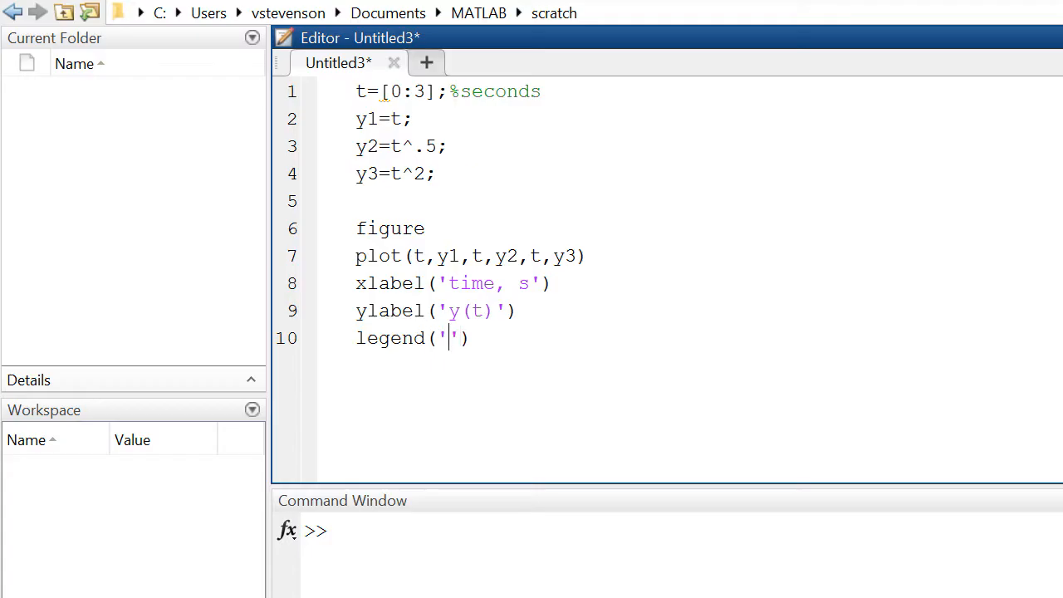
pyautogui.write("''")
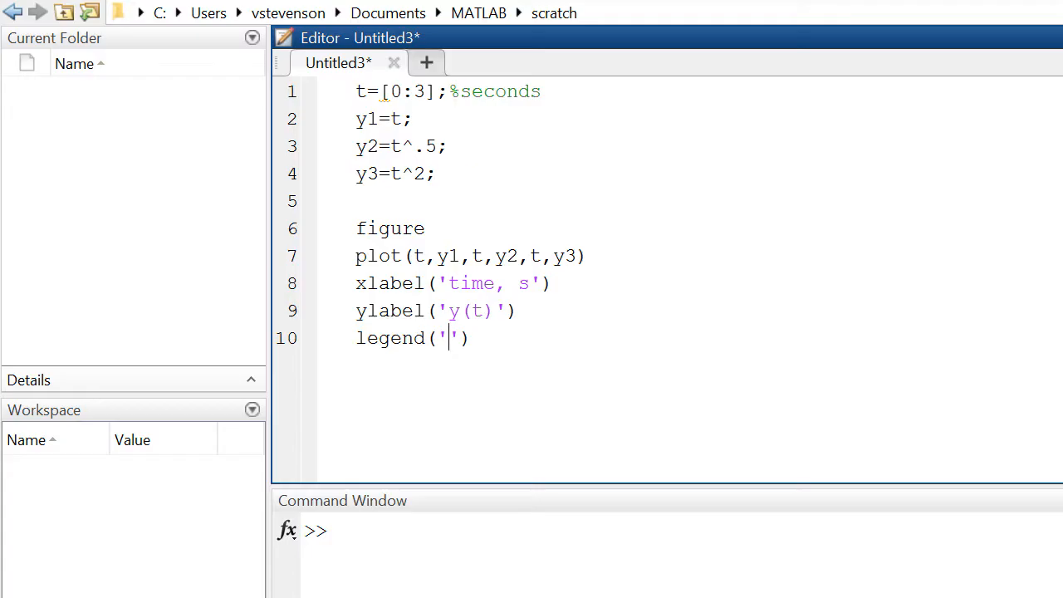
pyautogui.write("y1',")
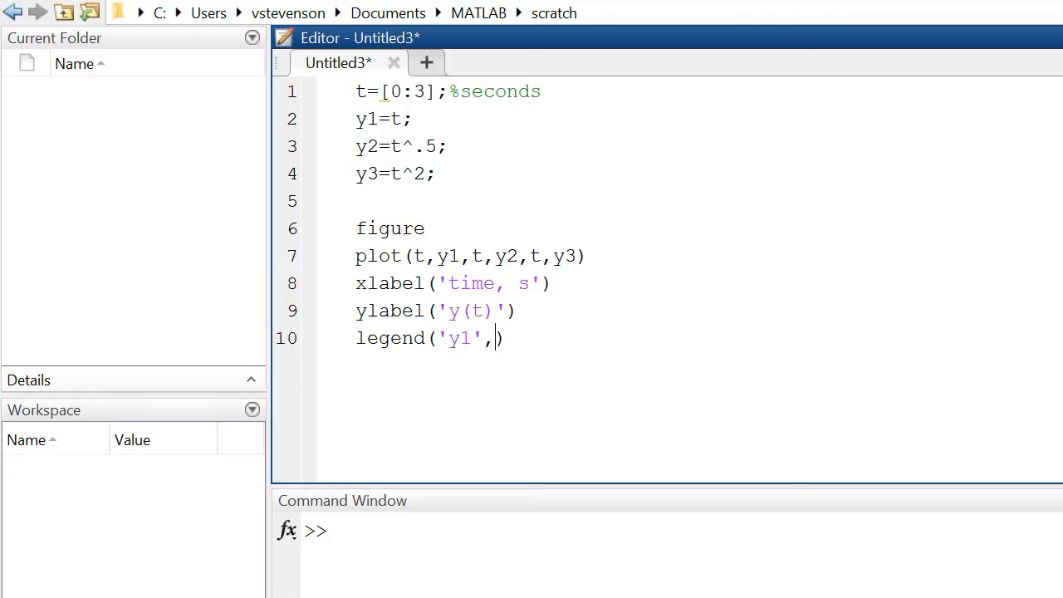
pyautogui.write("'y2'")
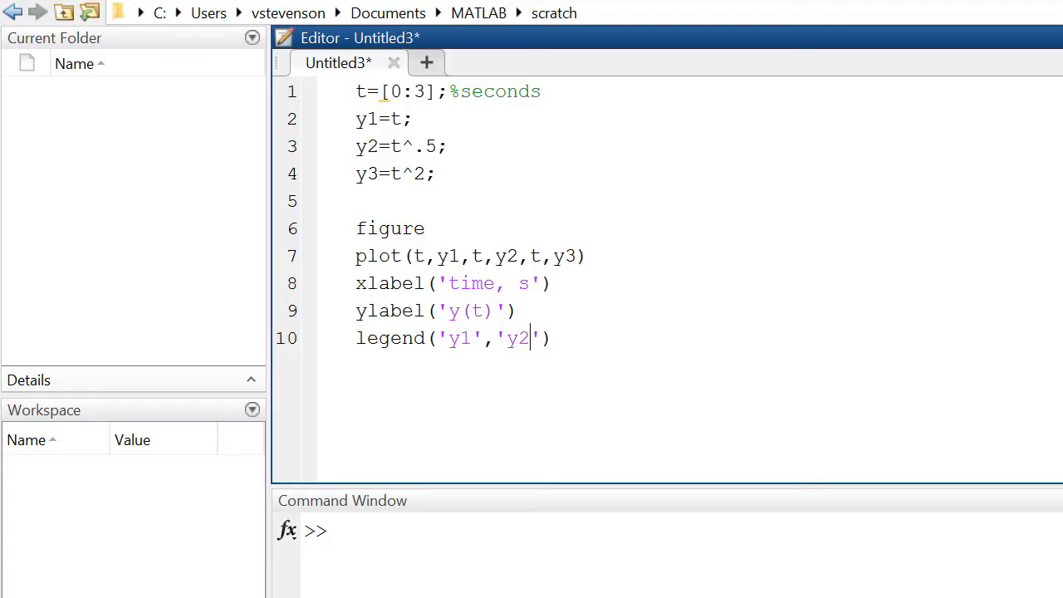
pyautogui.write(",''")
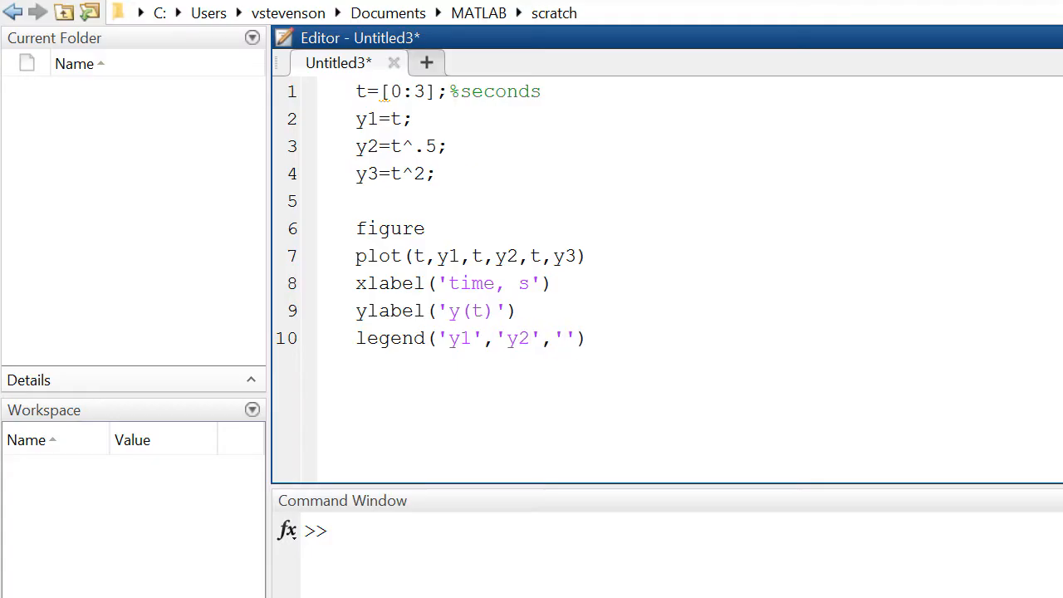
pyautogui.write('y3')
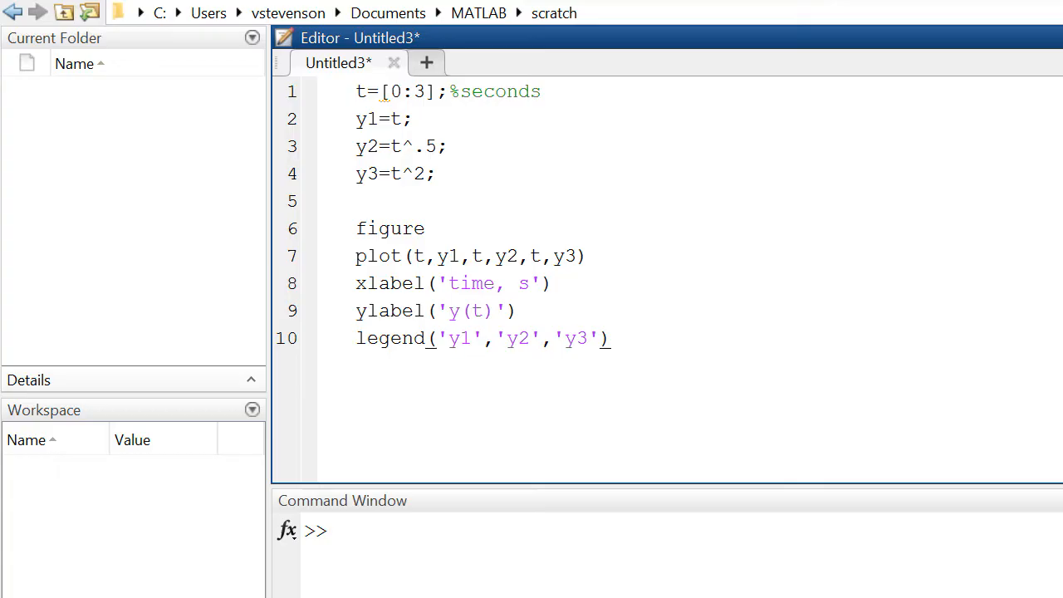
# Add the title line title('y123 over t')
pyautogui.write('title')
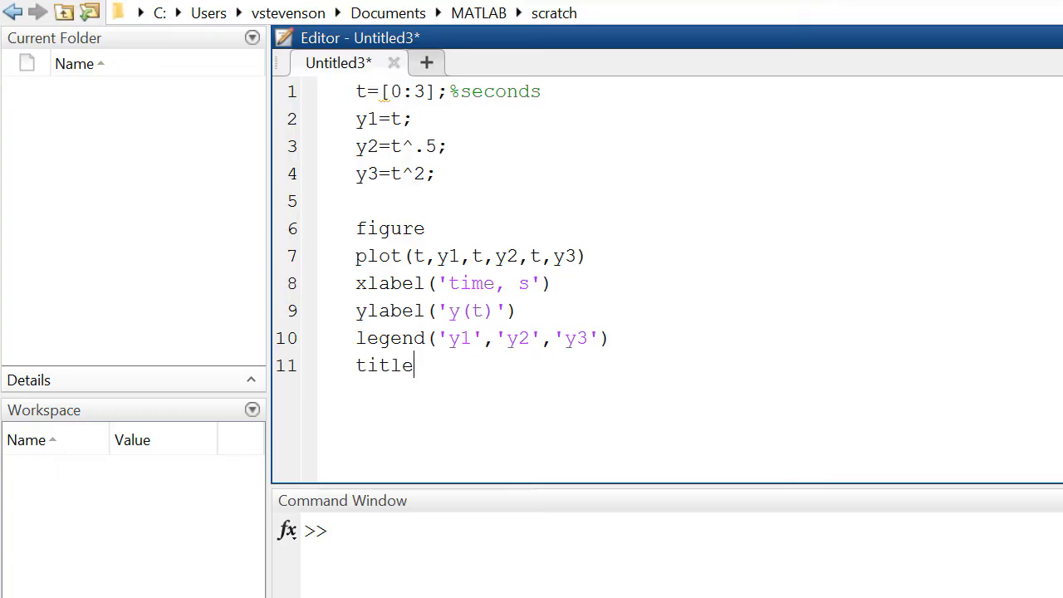
pyautogui.write('()')
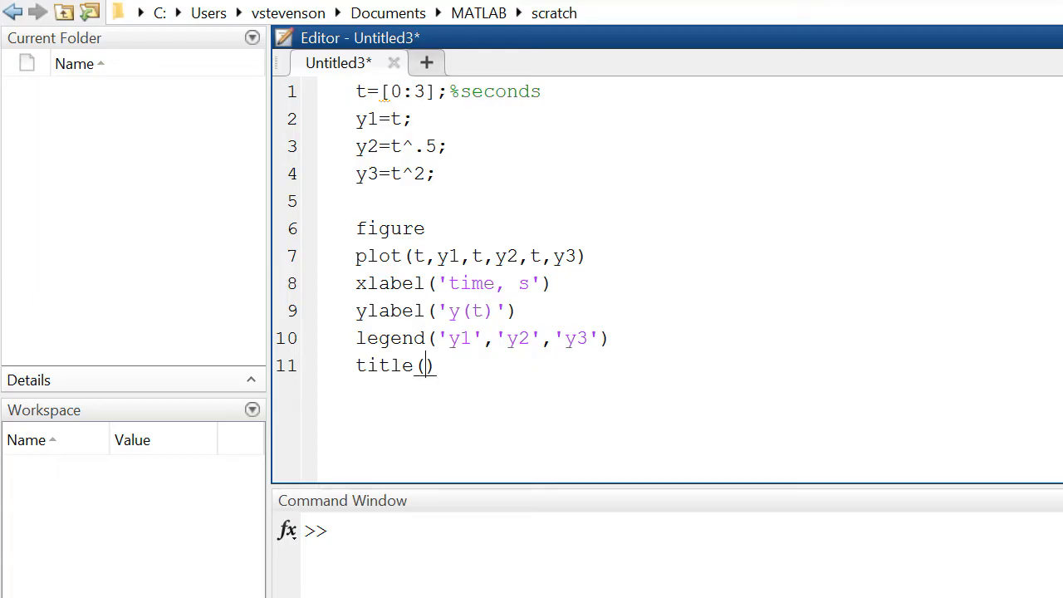
pyautogui.write("'y'")
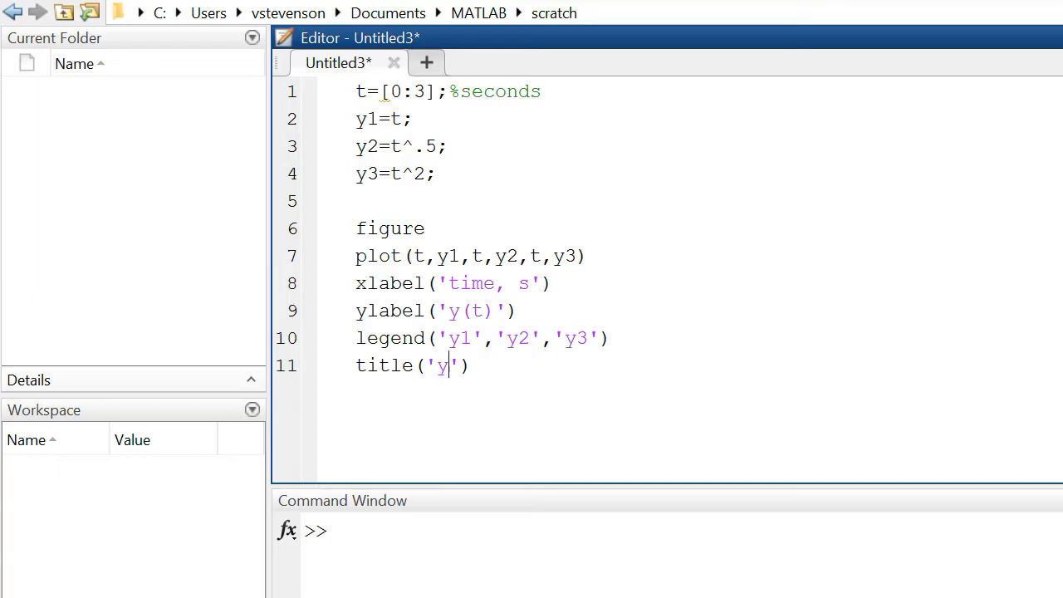
pyautogui.write('123 over')
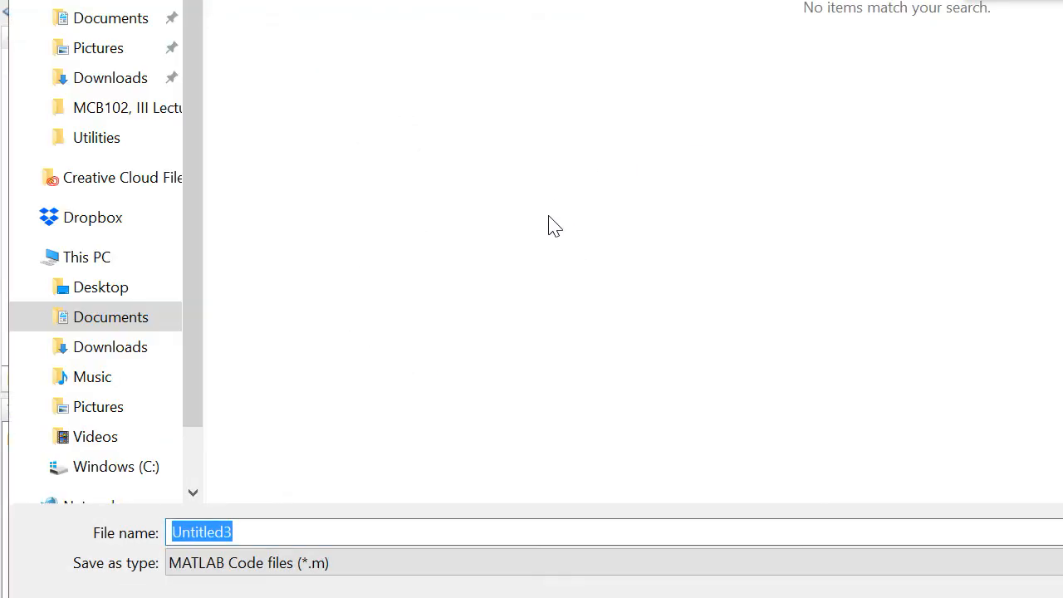
# Save the script as examplePlot.m in the scratch folder and run it
pyautogui.write('example pl')
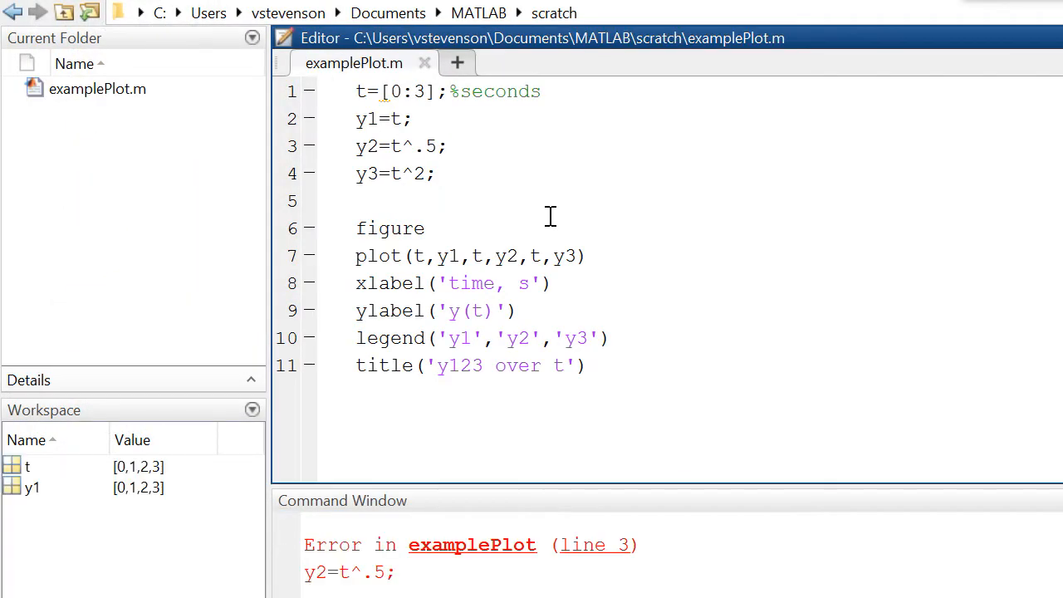
pyautogui.moveTo(596, 365)
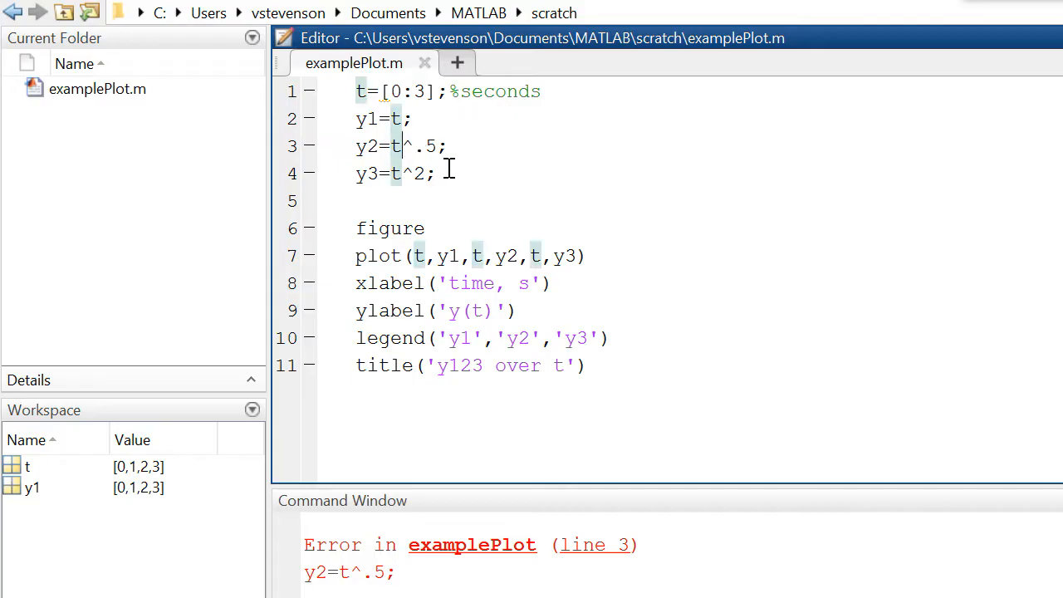
# Change t^.5 and t^2 to element-wise t.^.5 and t.^2, save and rerun
pyautogui.write('/.')
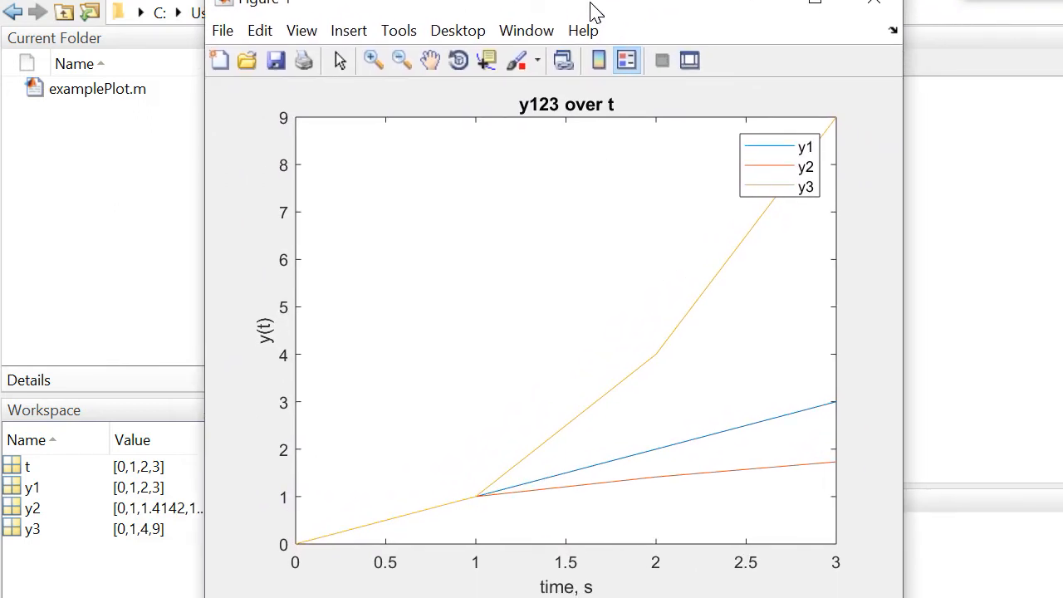
# Bring the Figure 1 window into view and close the three-curve plot
pyautogui.moveTo(595, 10); pyautogui.dragTo(664, 19)
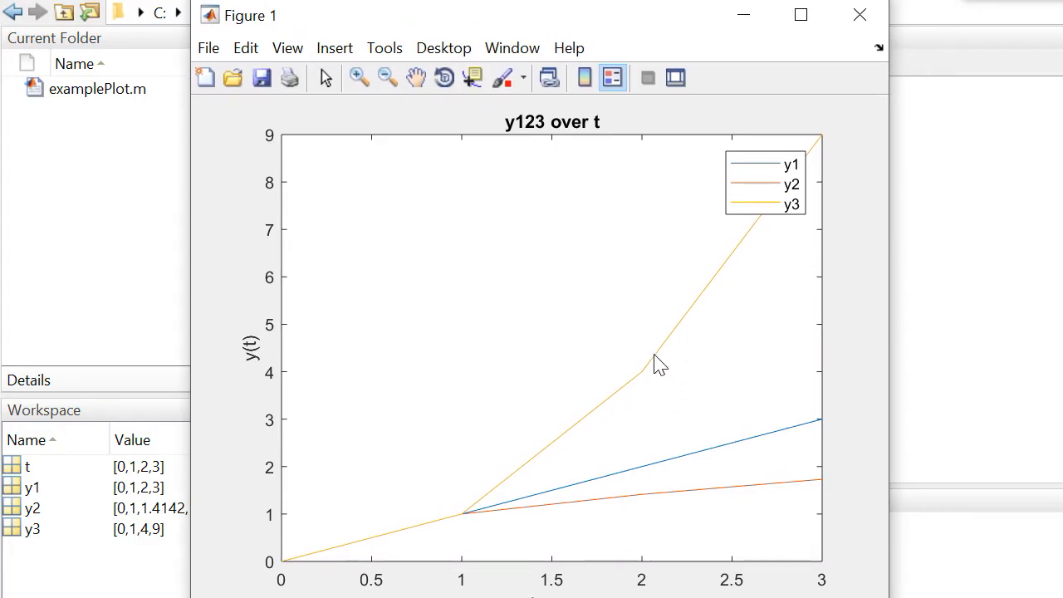
pyautogui.moveTo(481, 534)
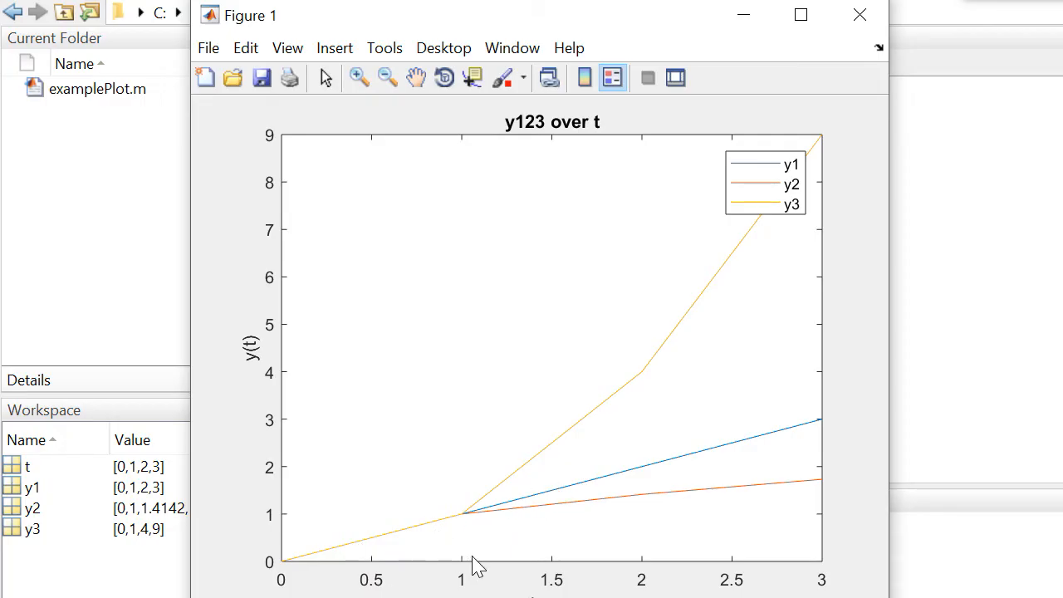
pyautogui.moveTo(545, 540)
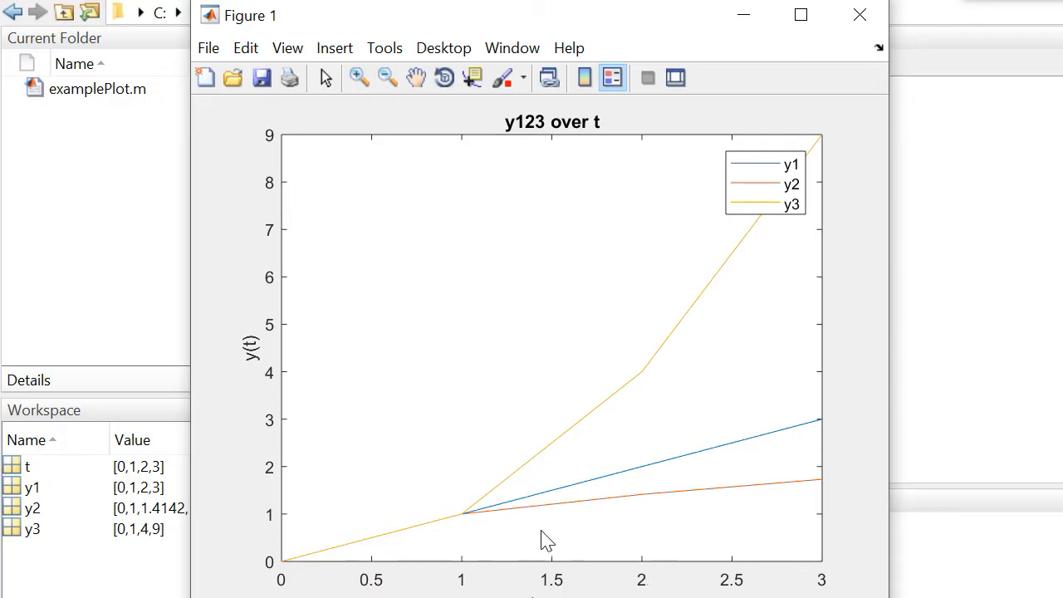
pyautogui.moveTo(860, 15)
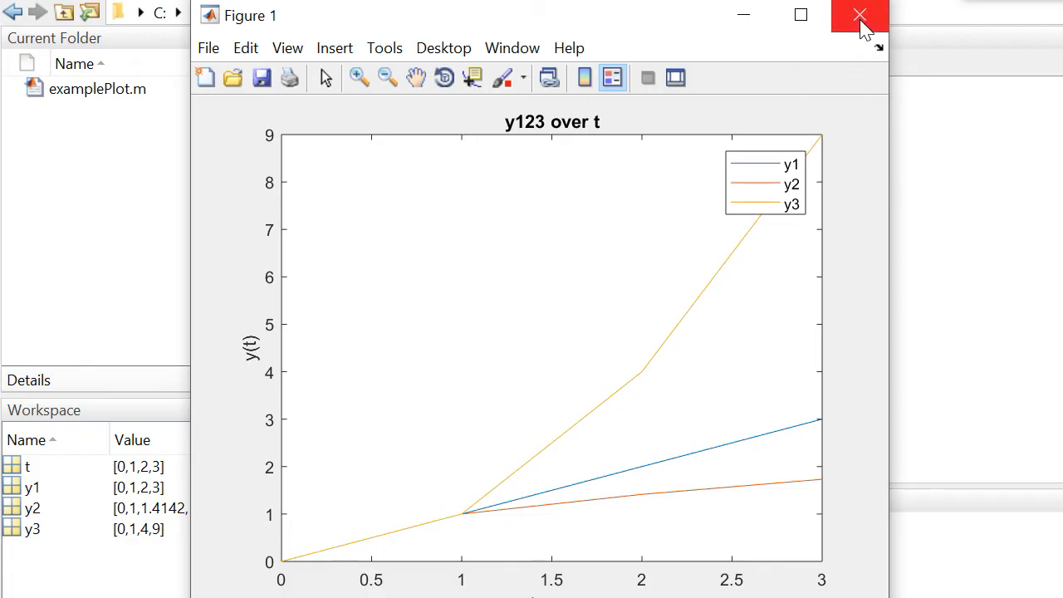
pyautogui.click(858, 15)
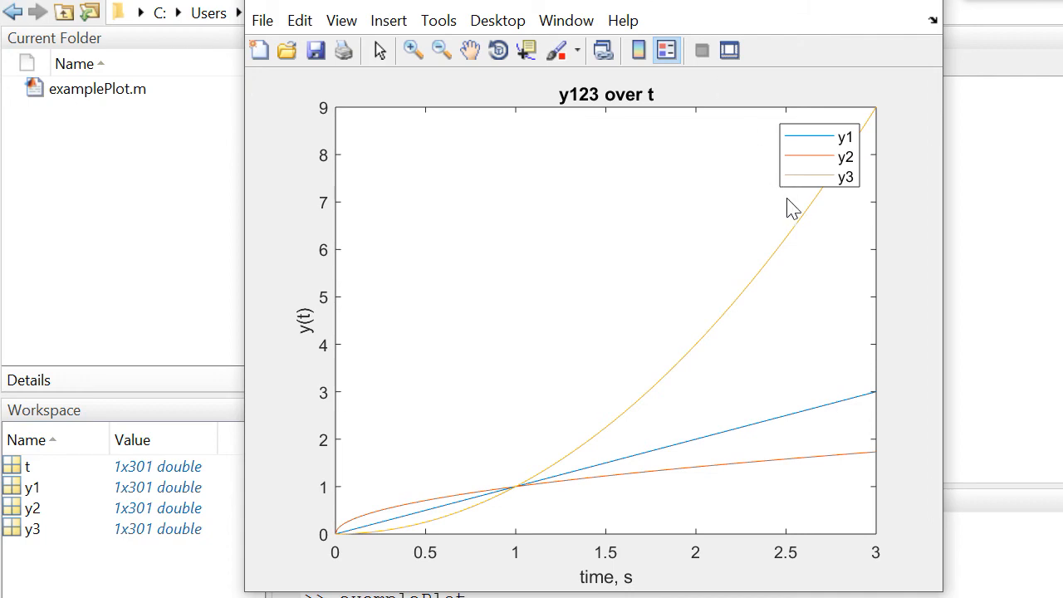
pyautogui.moveTo(880, 64)
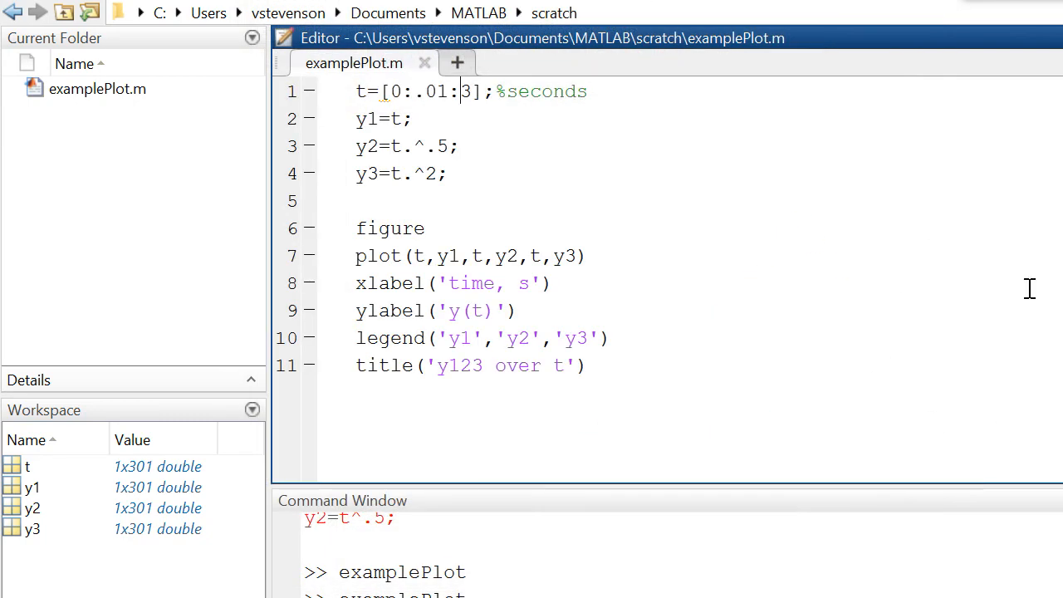
pyautogui.moveTo(638, 385)
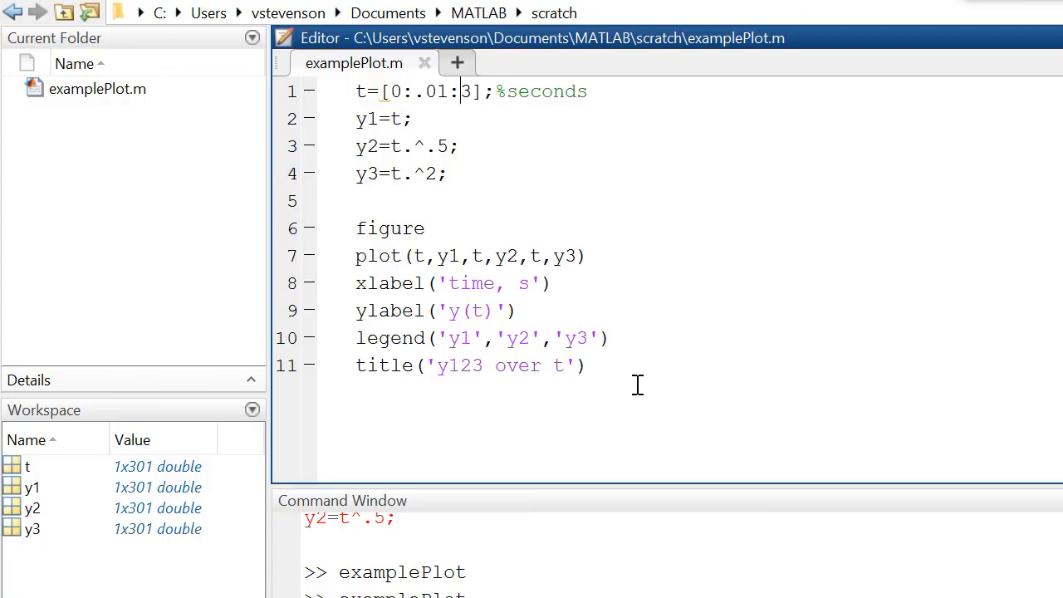